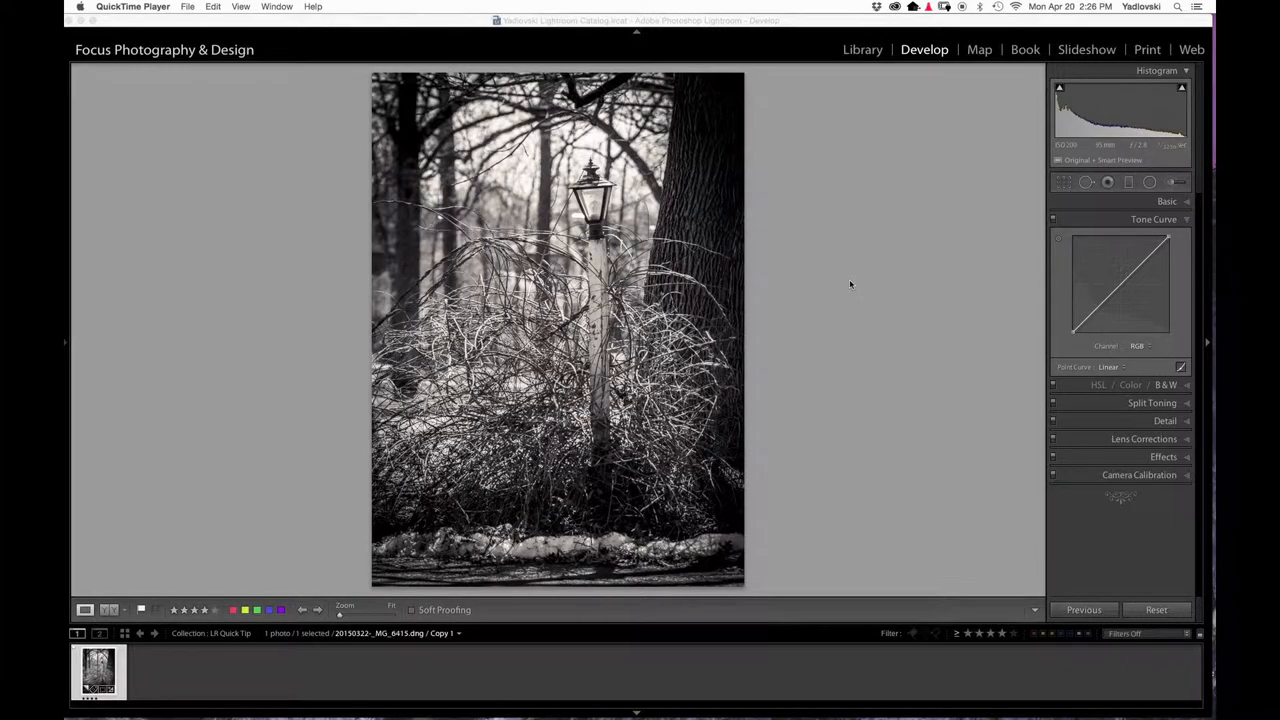
Step: Expand the Tone Curve panel in the Develop module for the lamp-post photo
click(1154, 218)
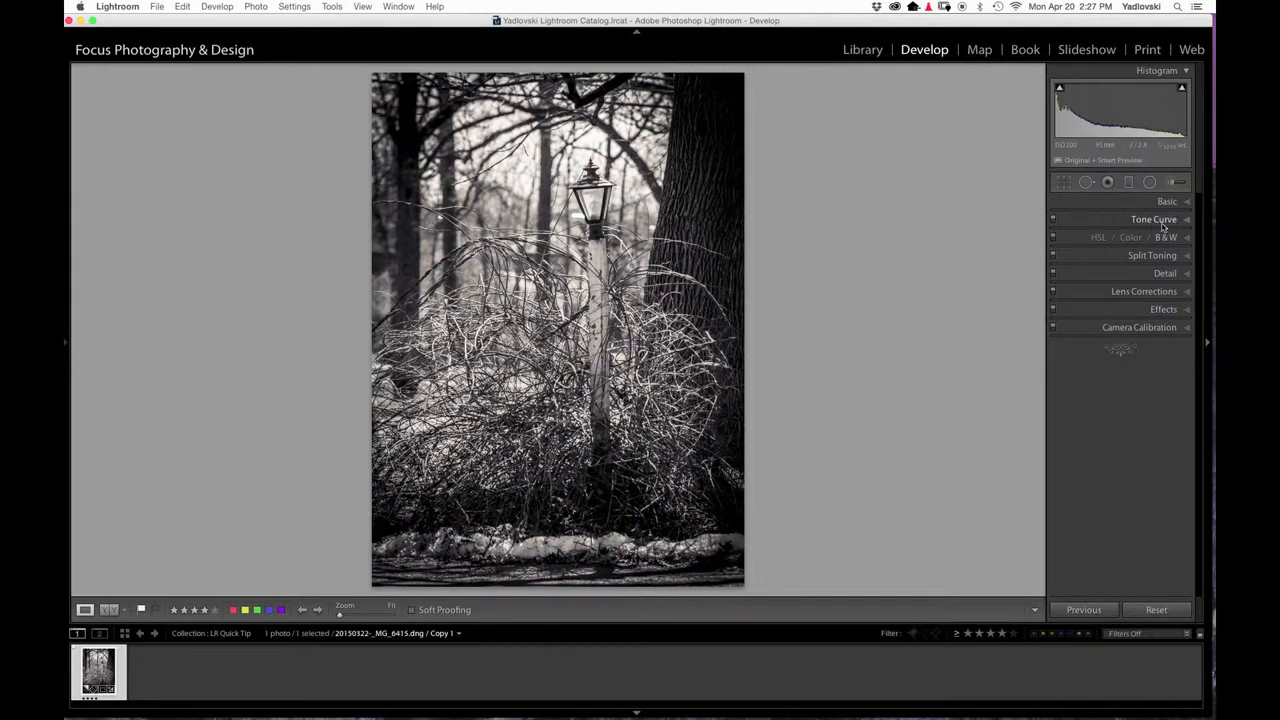
click(1154, 218)
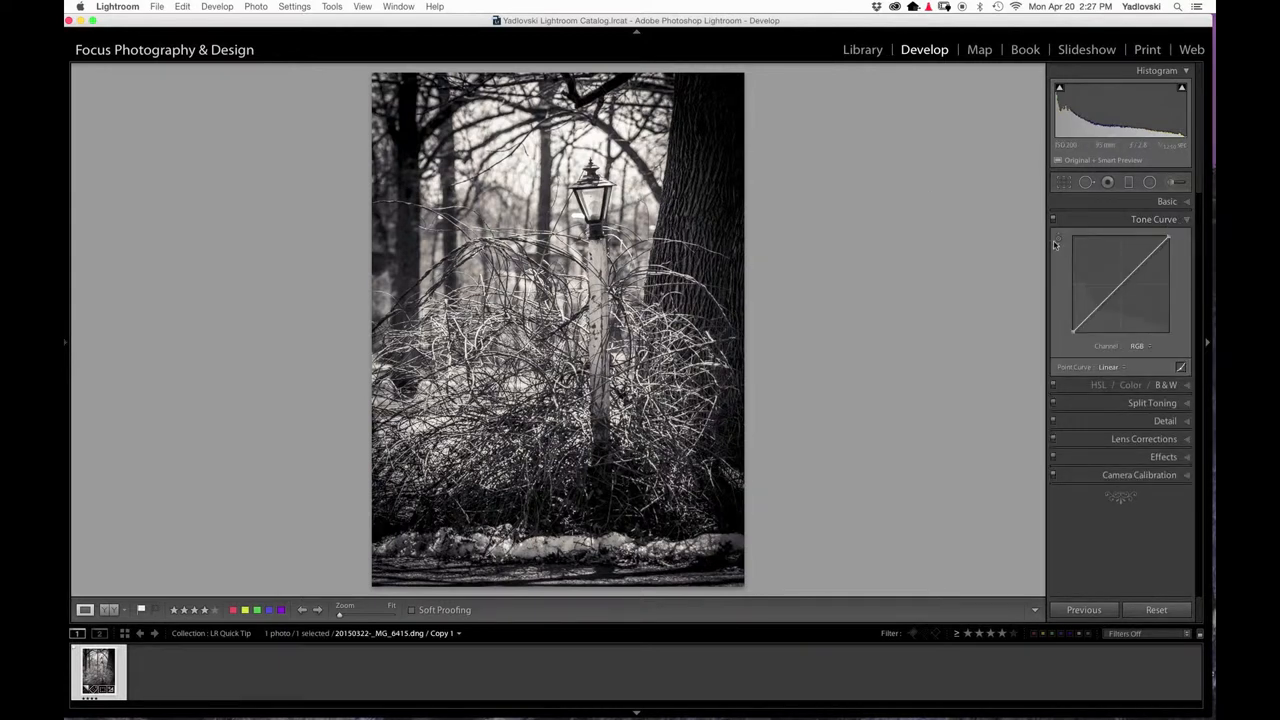